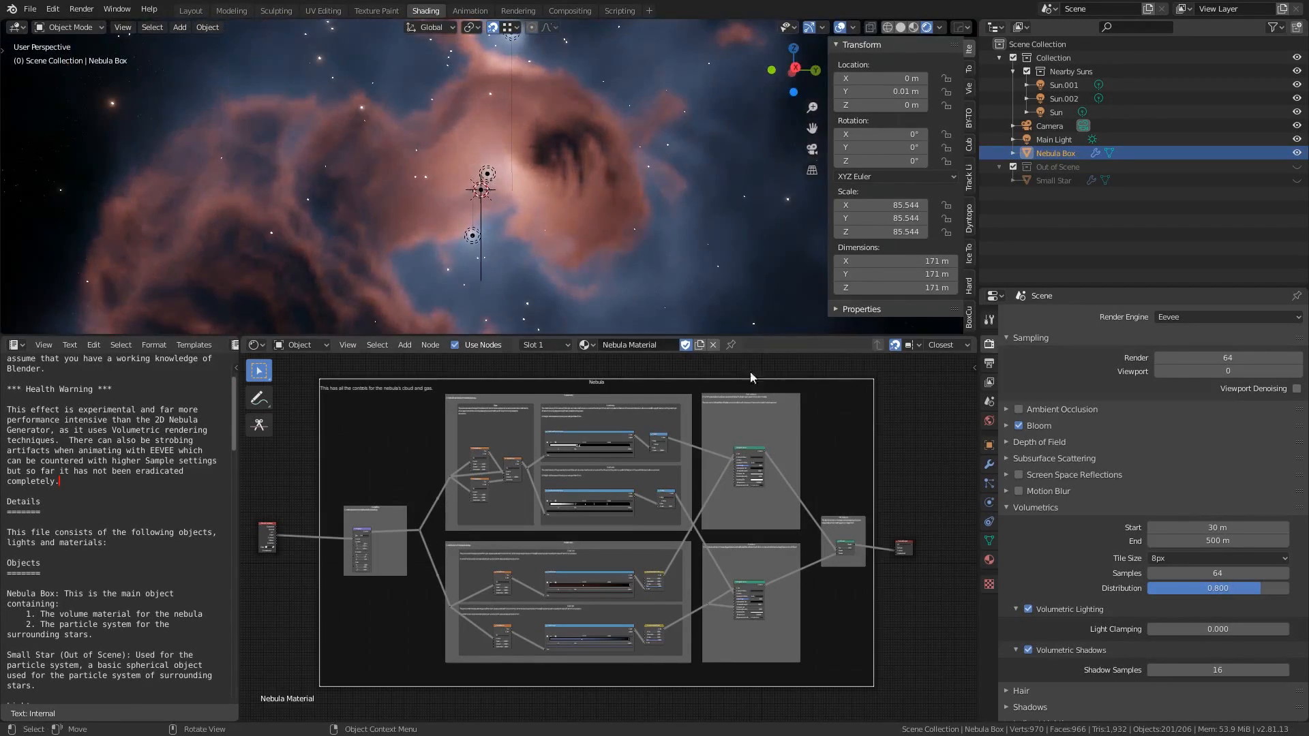
mouse_move(1173, 567)
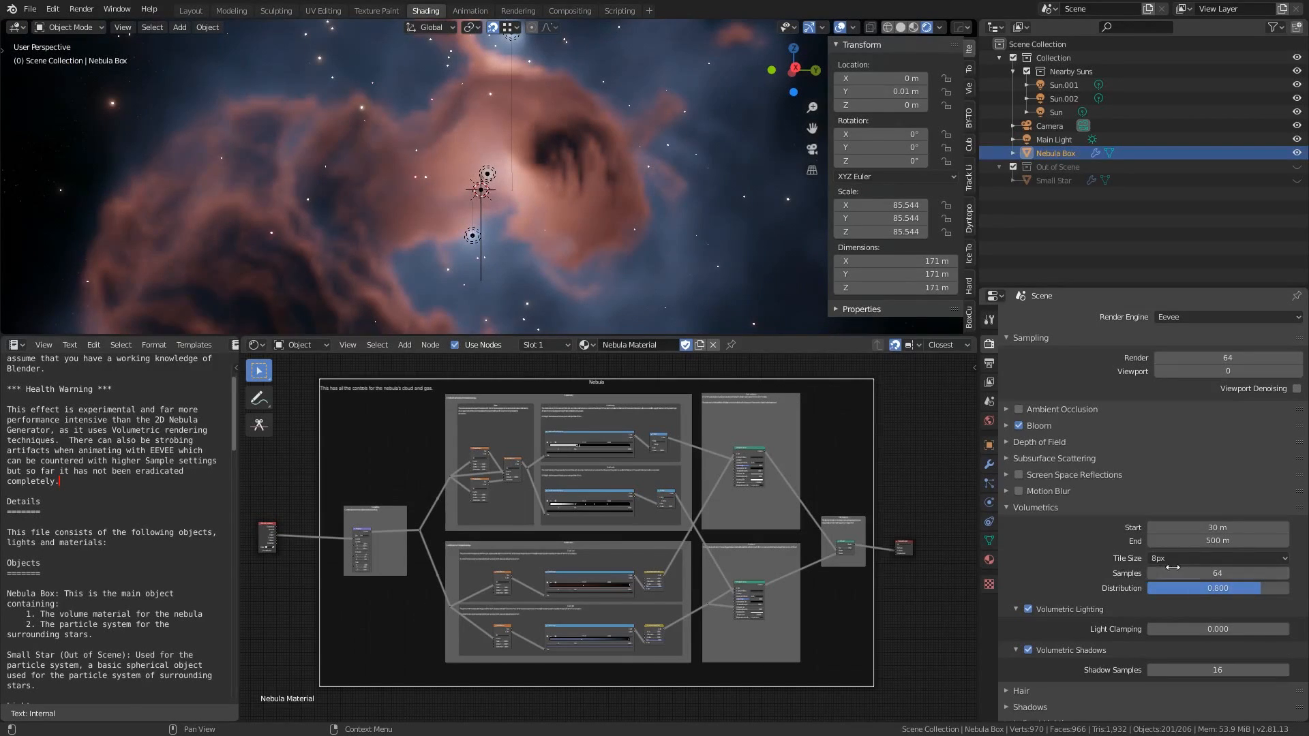
- Keep the volumetric tile size at 8px and zoom over the Nebula density and colour frames
left_click(1216, 558)
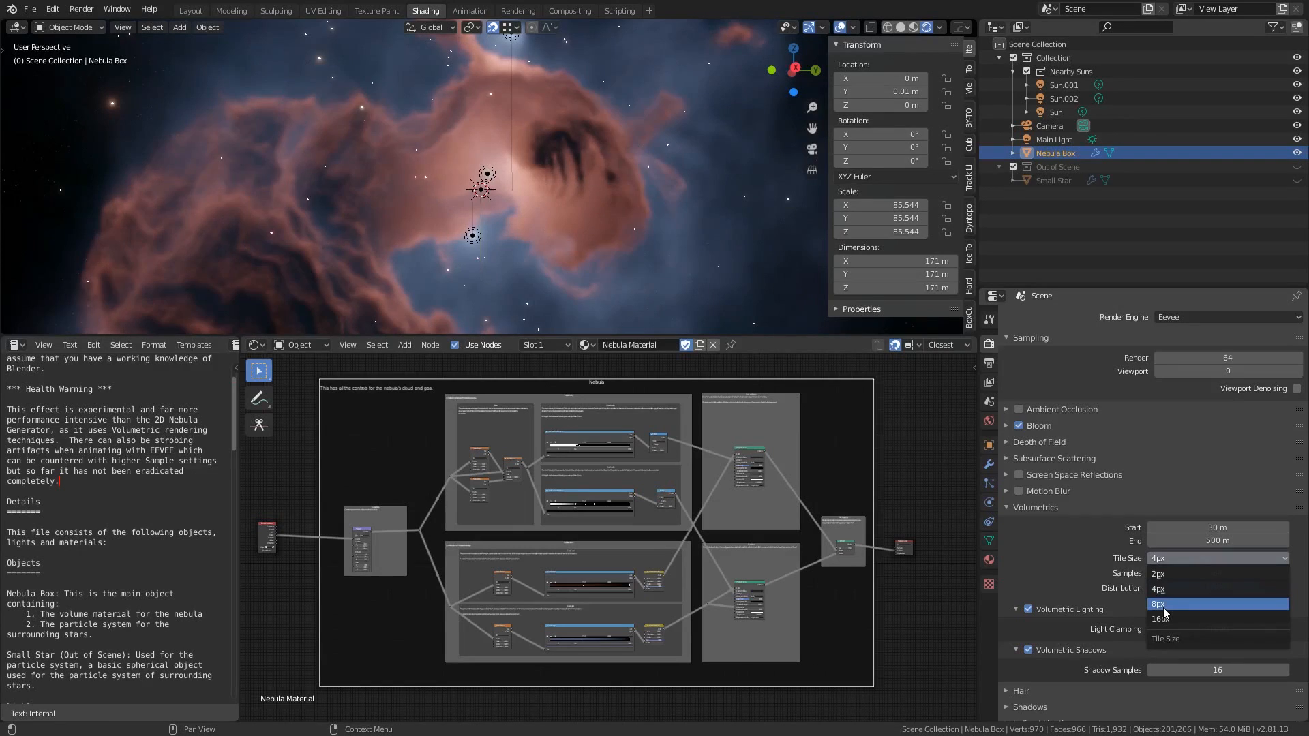
left_click(1160, 604)
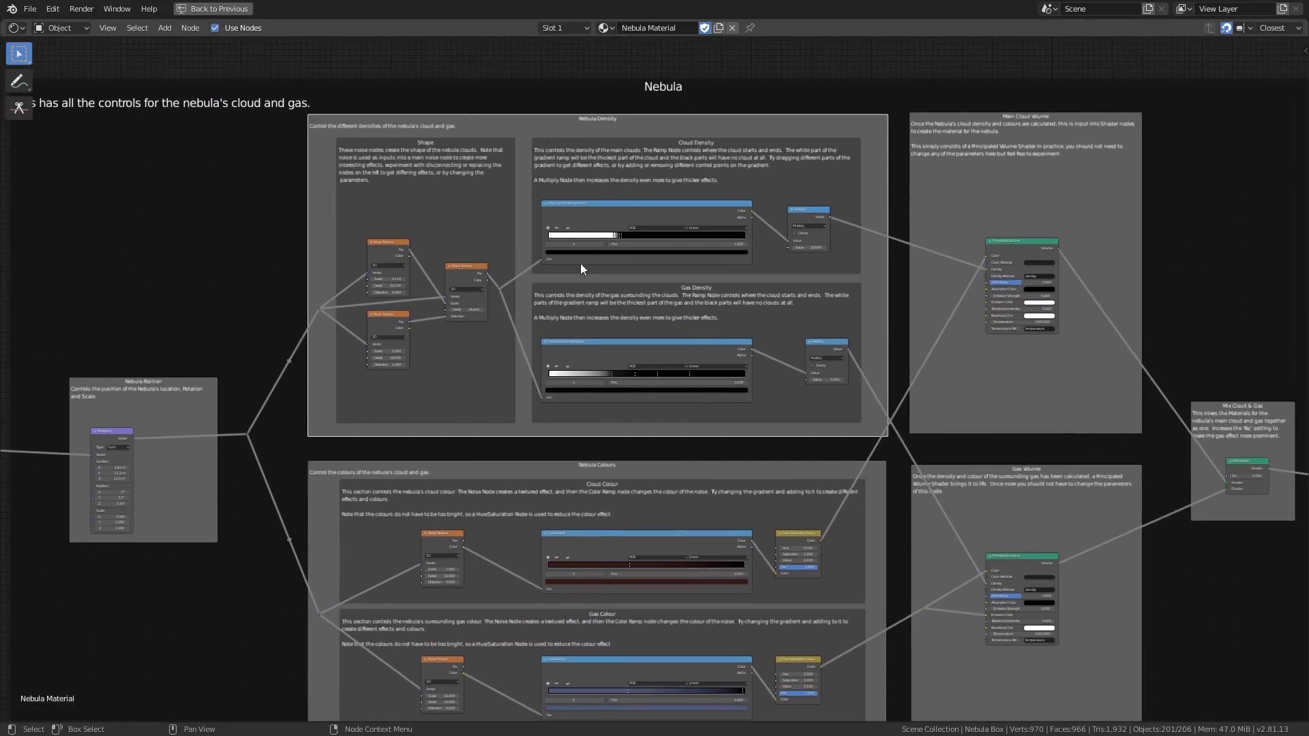
scroll("up", 3)
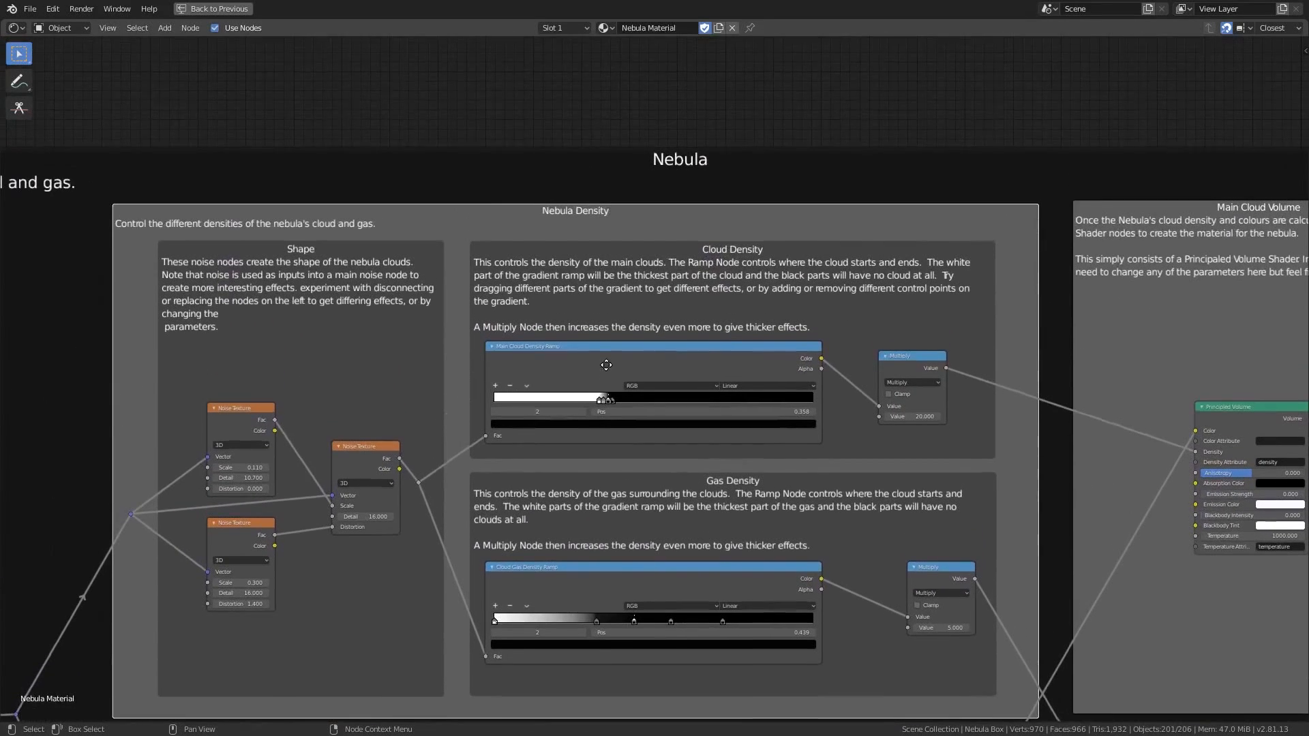
scroll("down", 3)
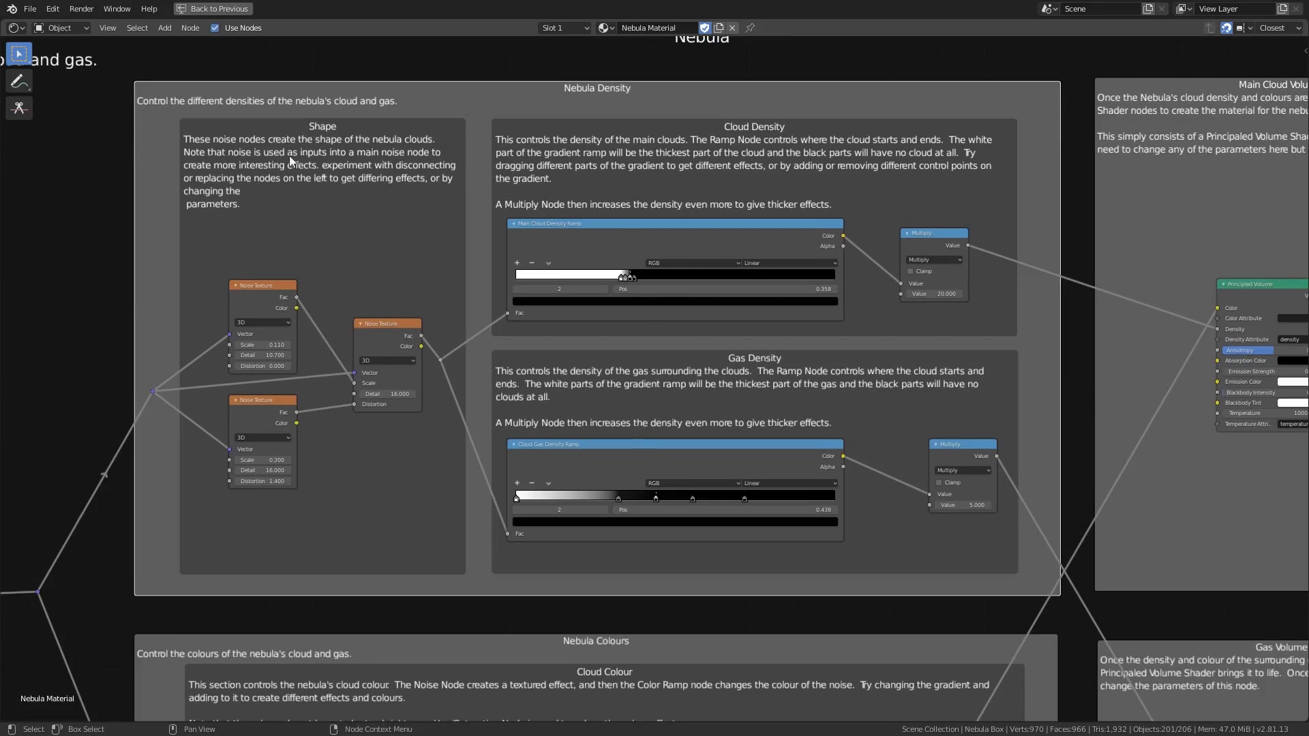
mouse_move(596, 386)
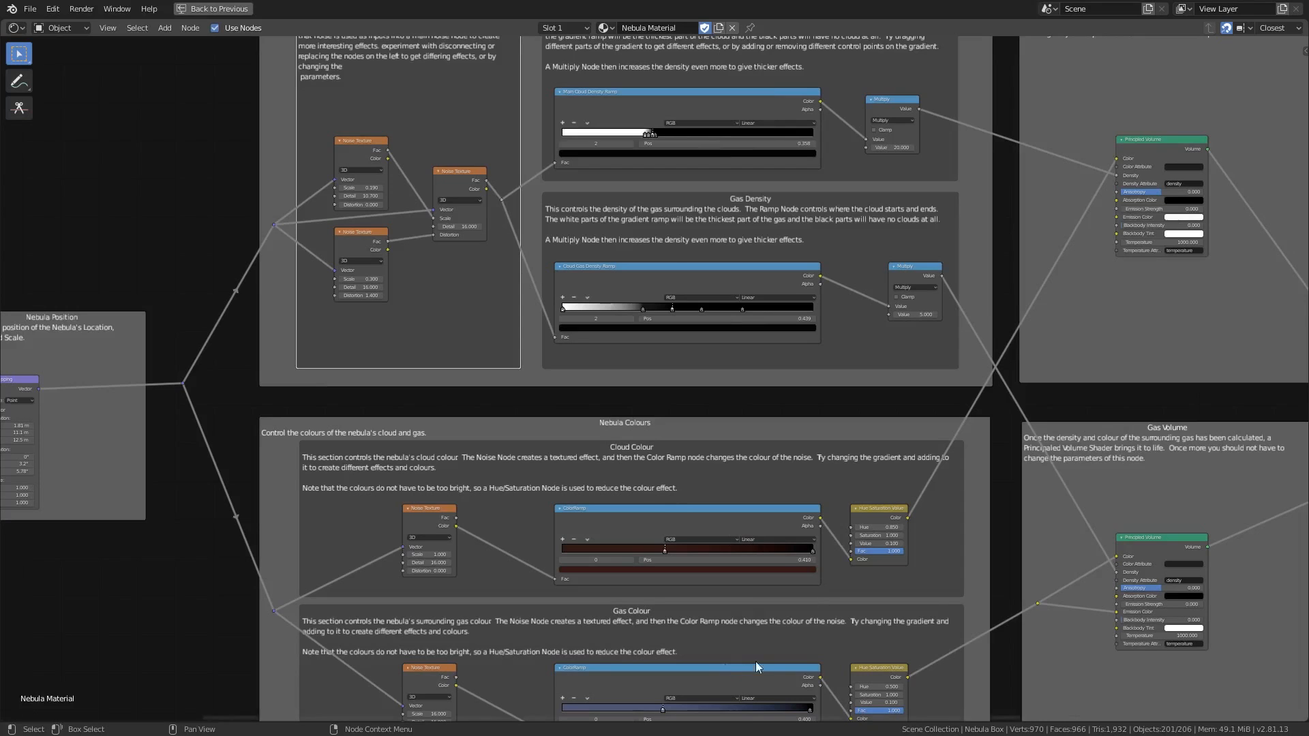
left_click(212, 8)
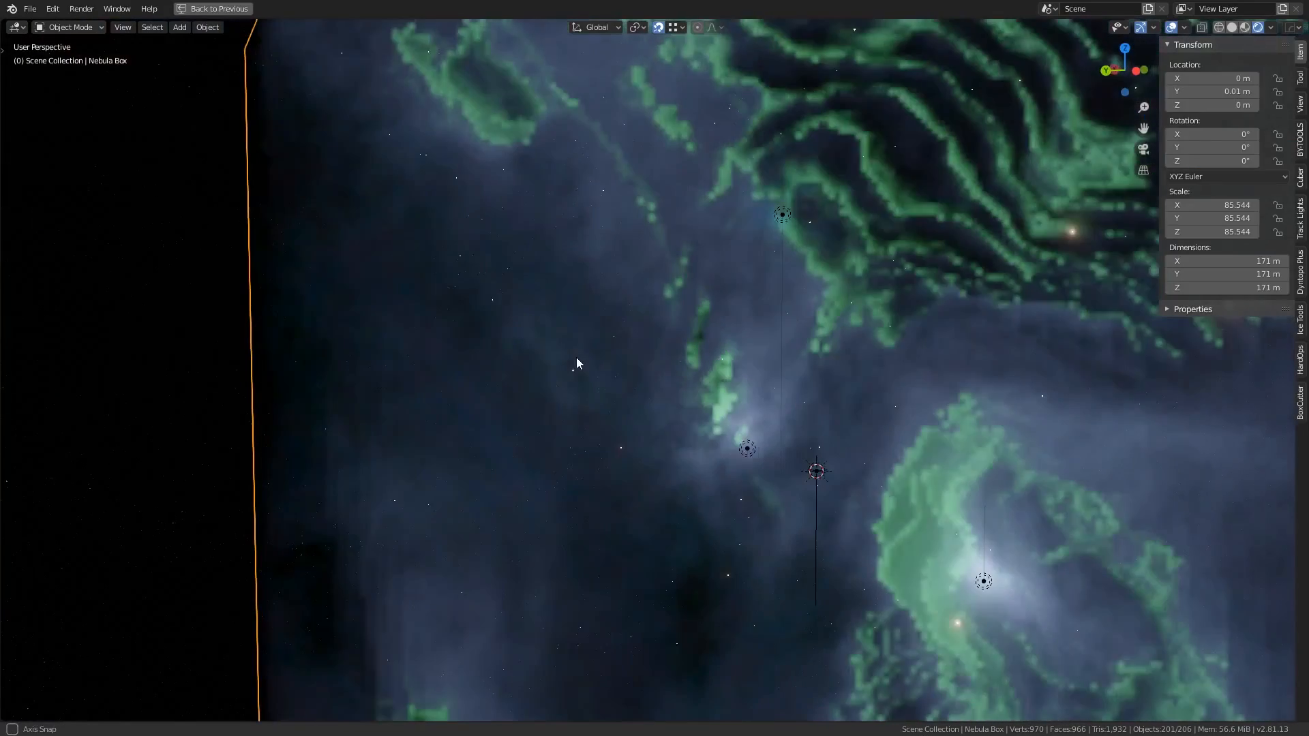
- Restore the full Shading workspace and select the Small Star to show its material
left_click(425, 9)
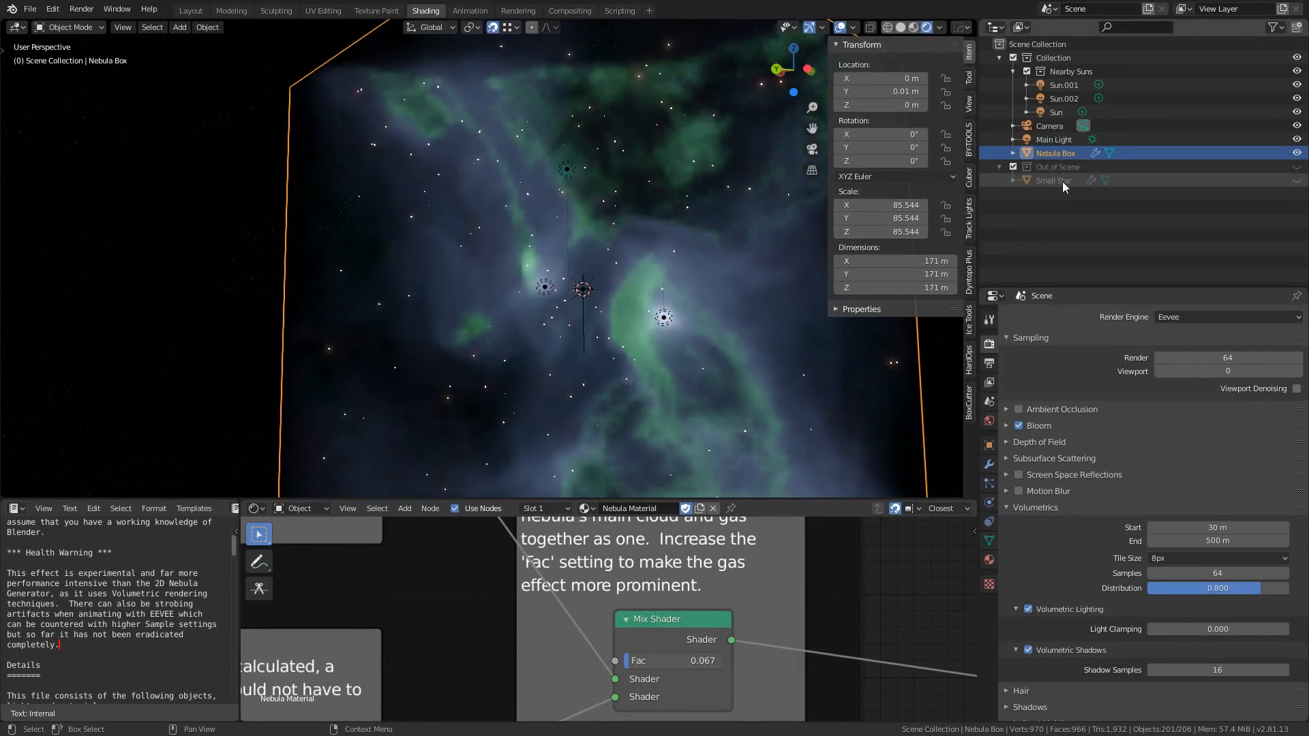
left_click(1054, 180)
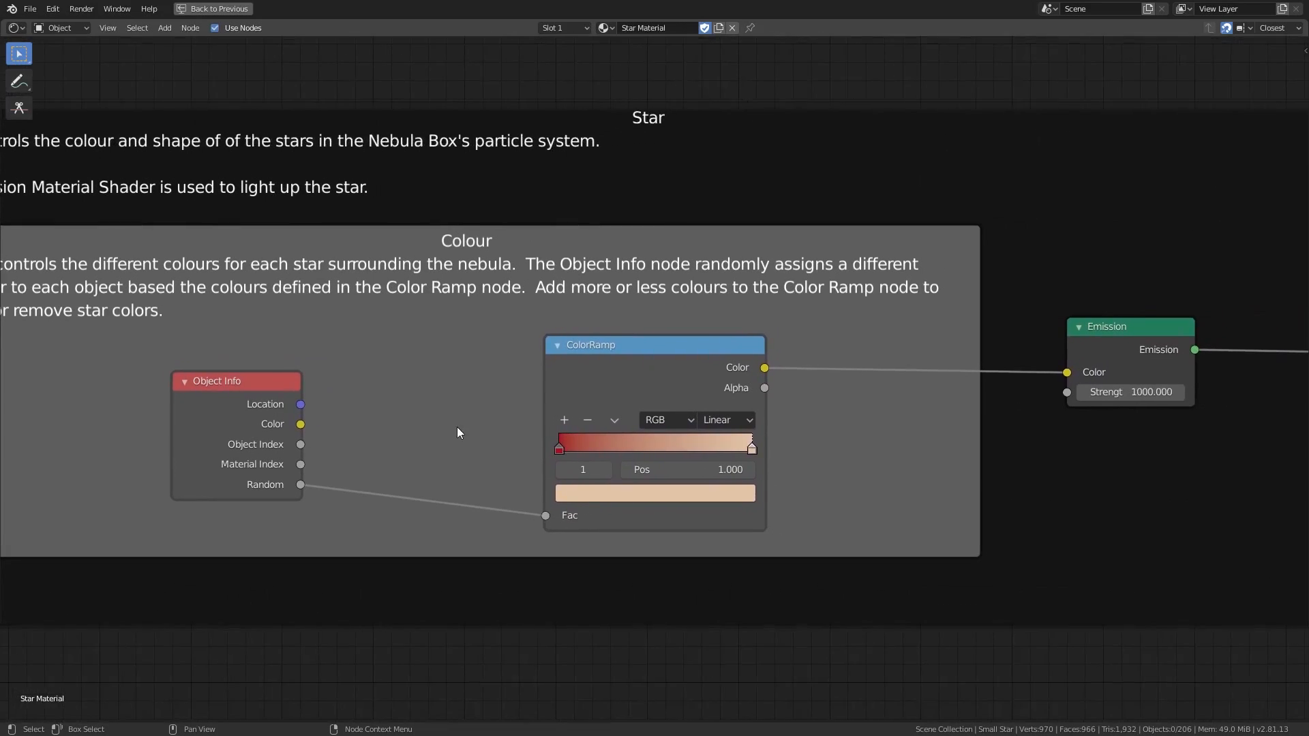
- Leave the maximized Star Material view and switch toward the World background nodes
left_click(213, 9)
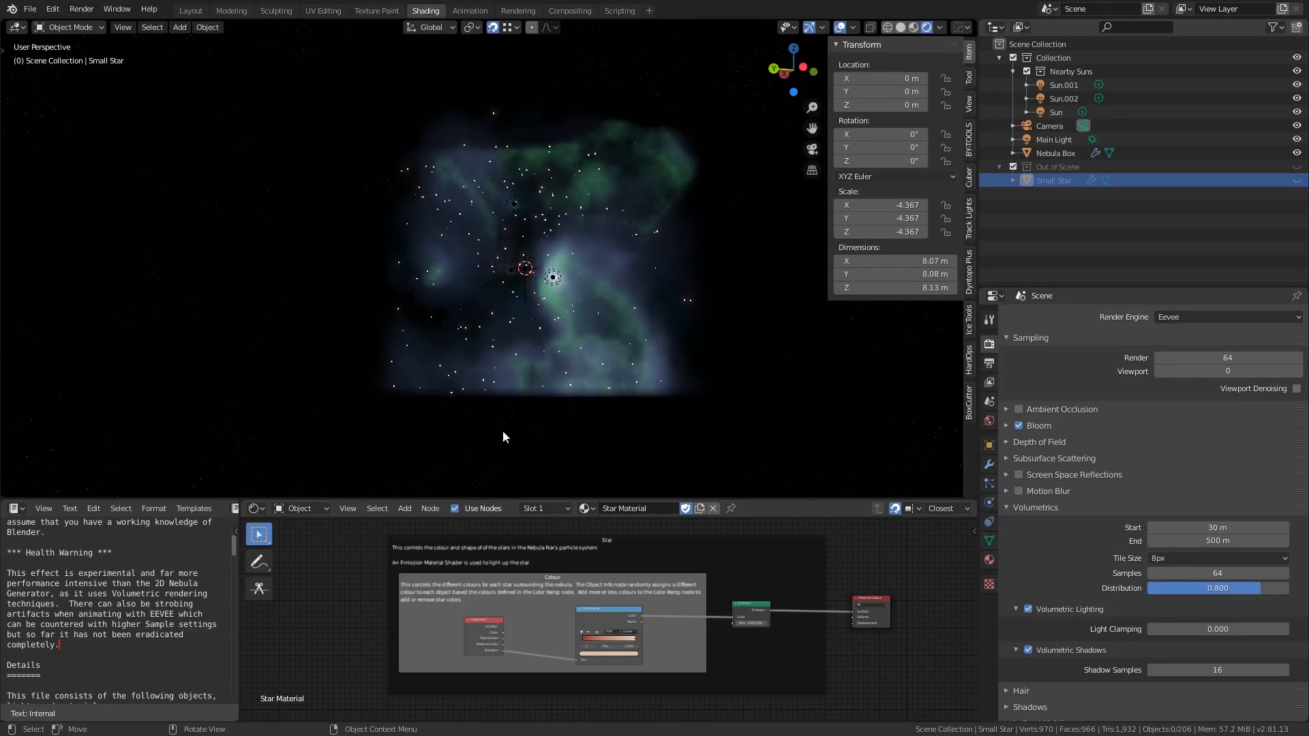
left_click(278, 509)
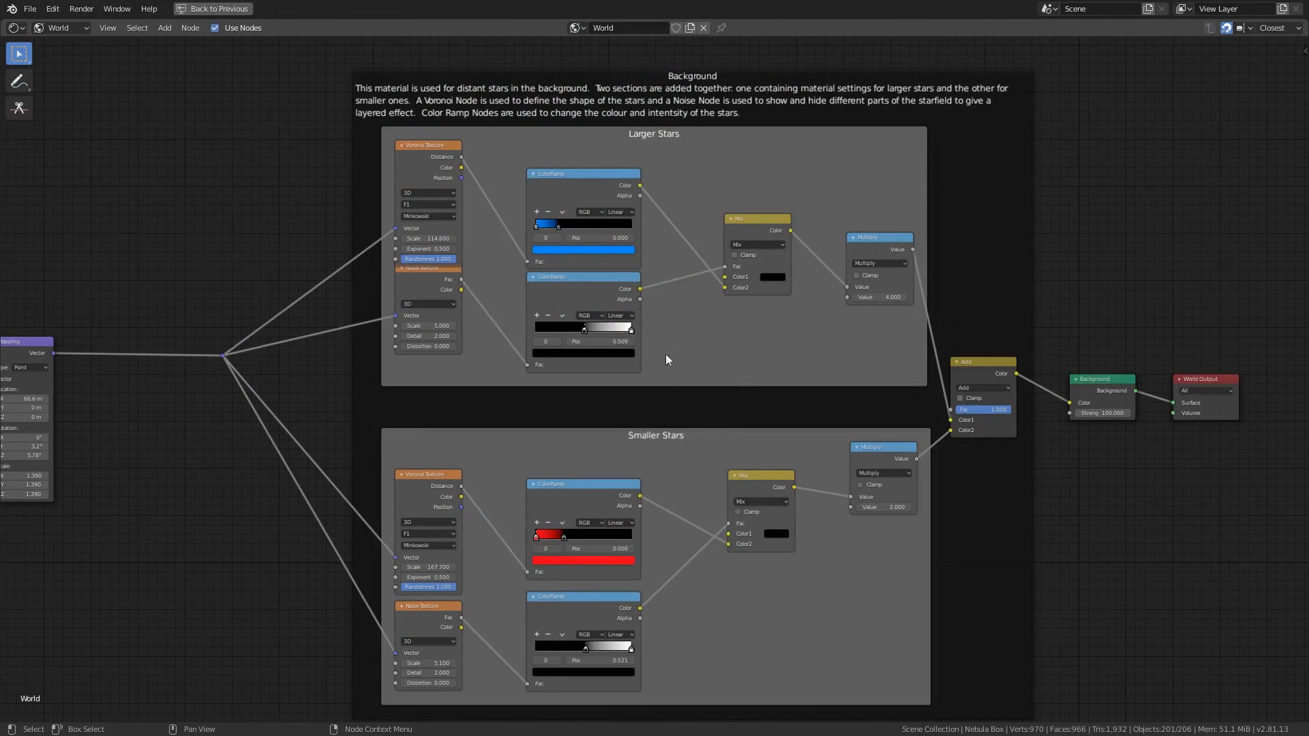
mouse_move(718, 372)
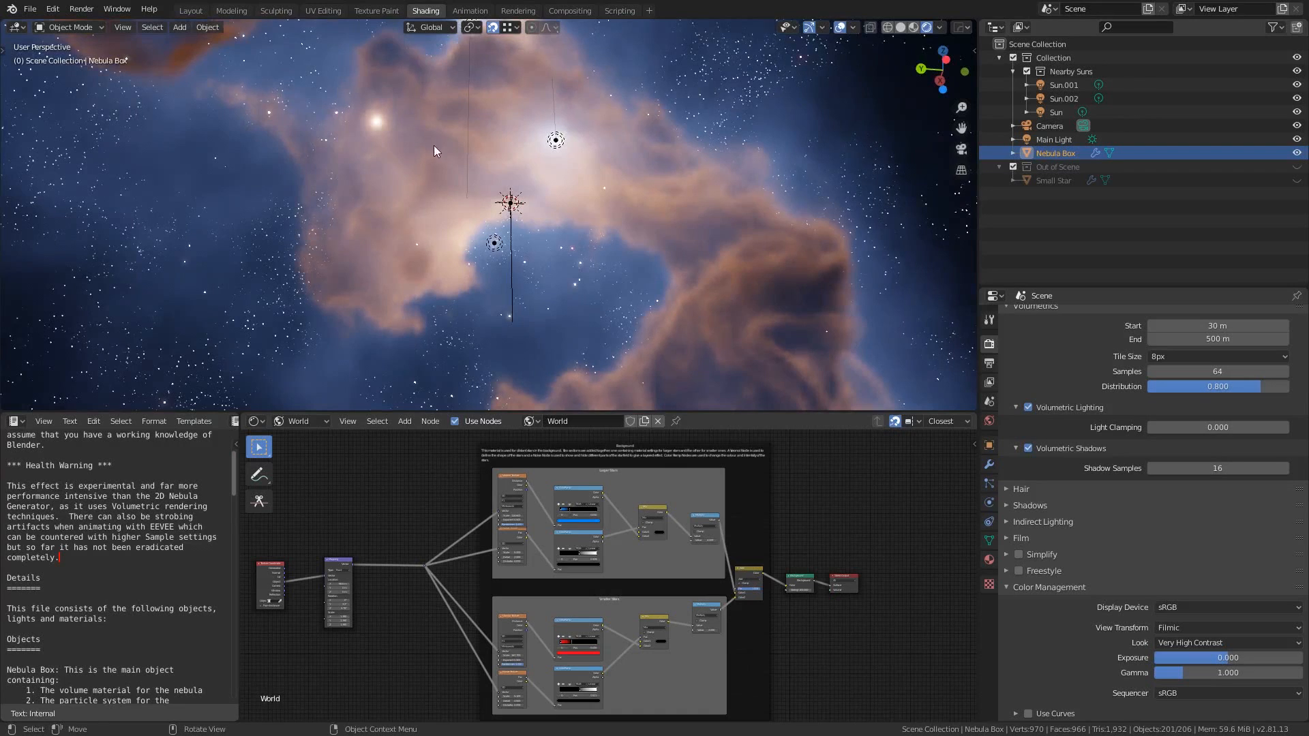
- Orbit the viewport around the nebula cloud
left_click_drag(434, 150, 423, 200)
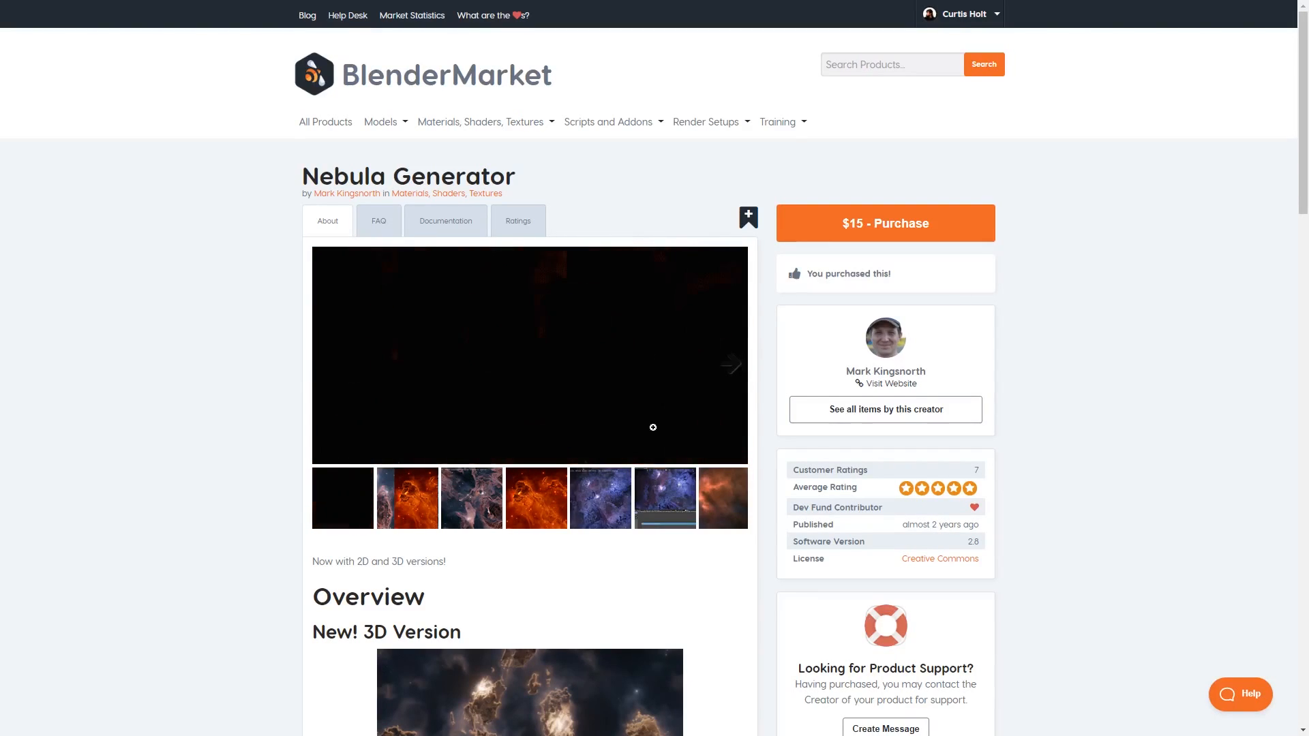
scroll("down", 3)
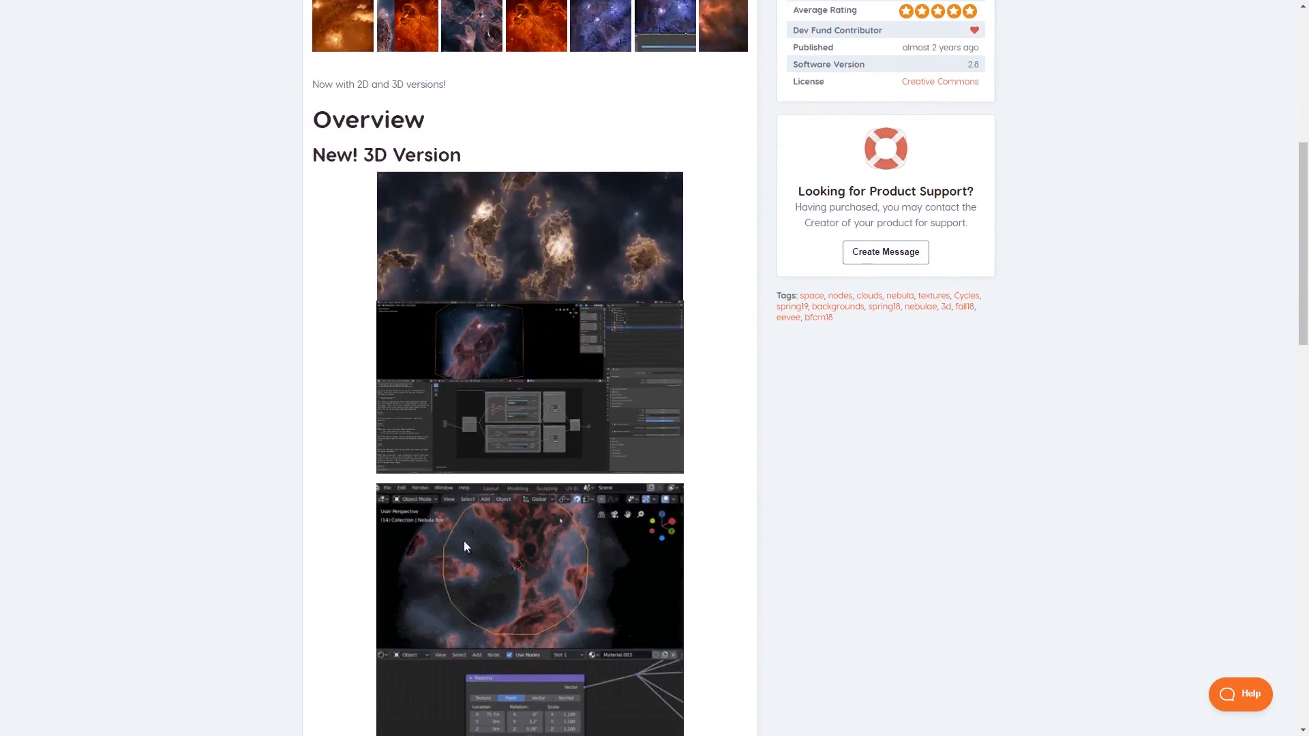
scroll("down", 3)
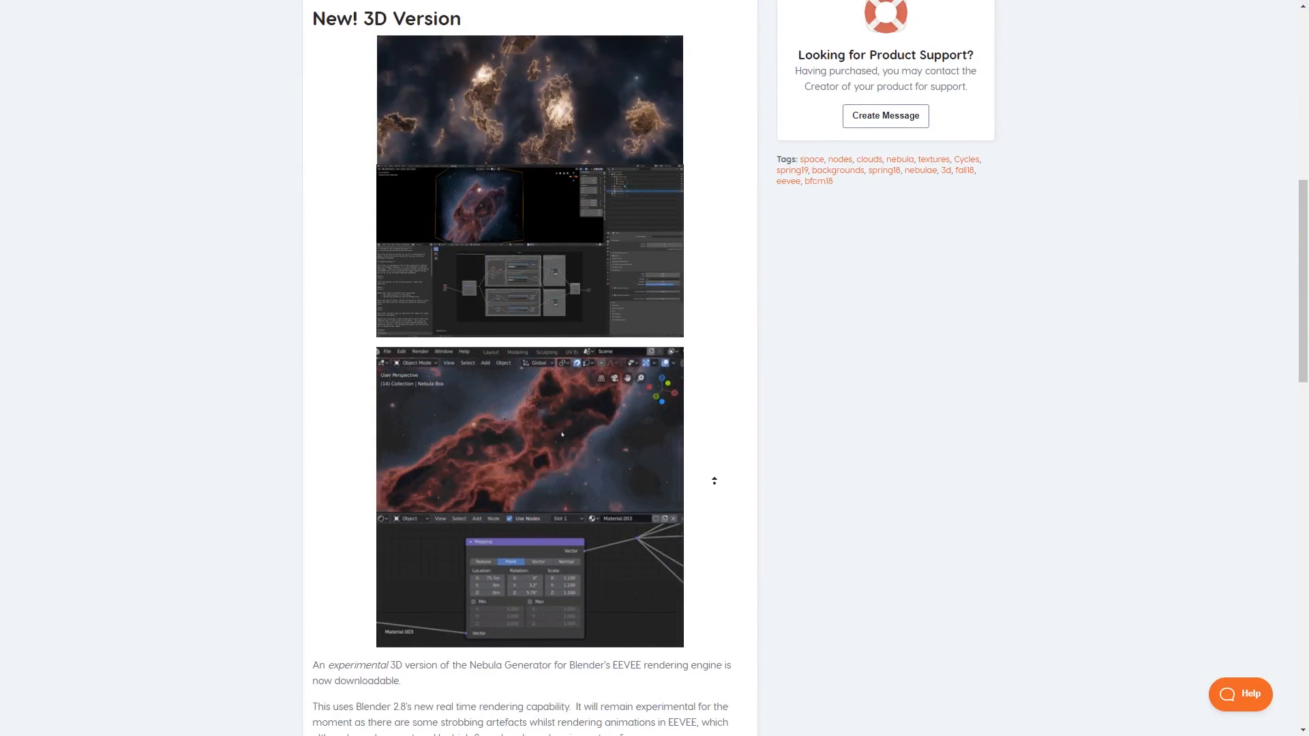
scroll("up", 3)
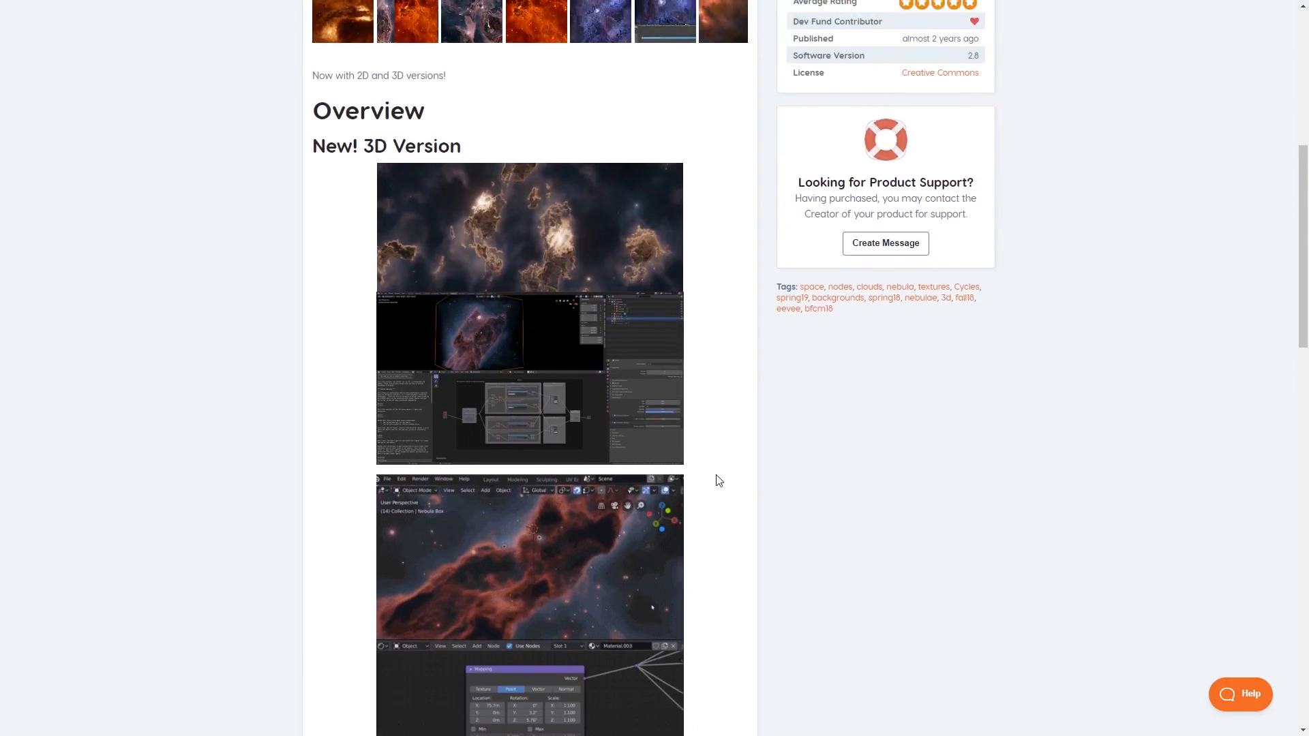
scroll("up", 3)
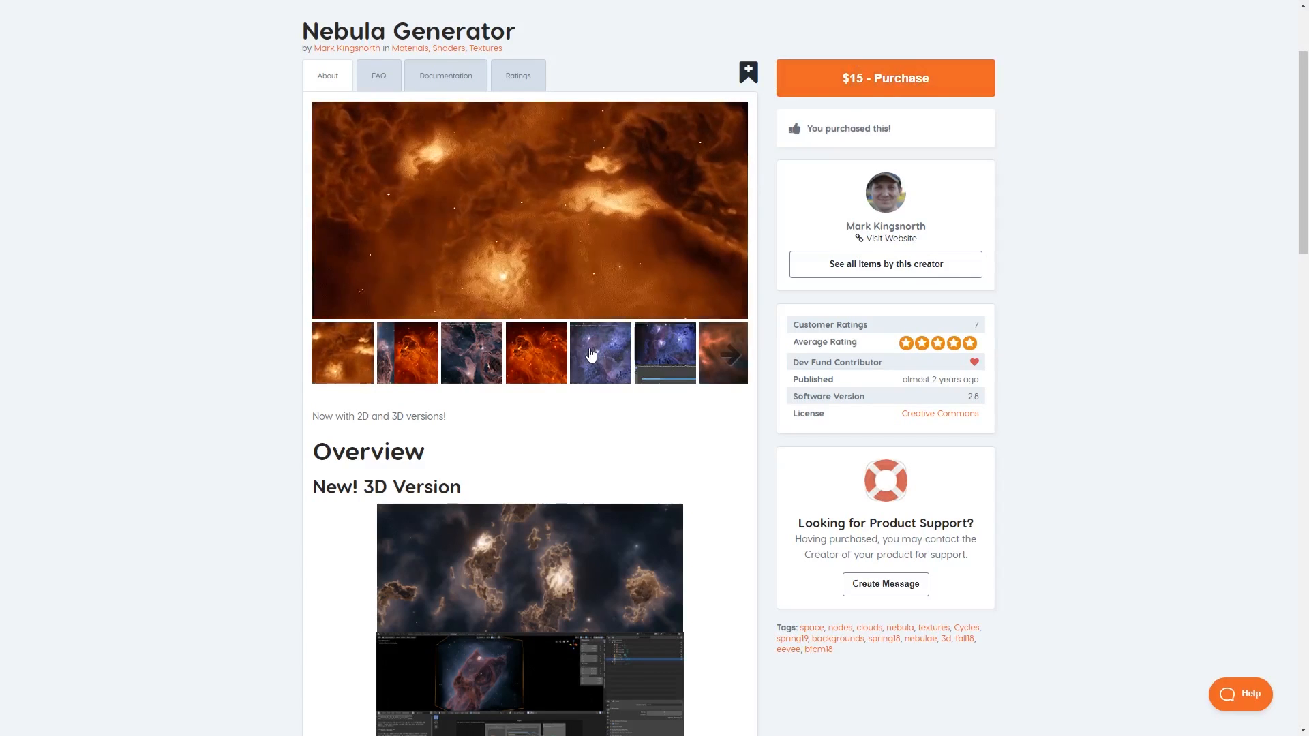
scroll("down", 3)
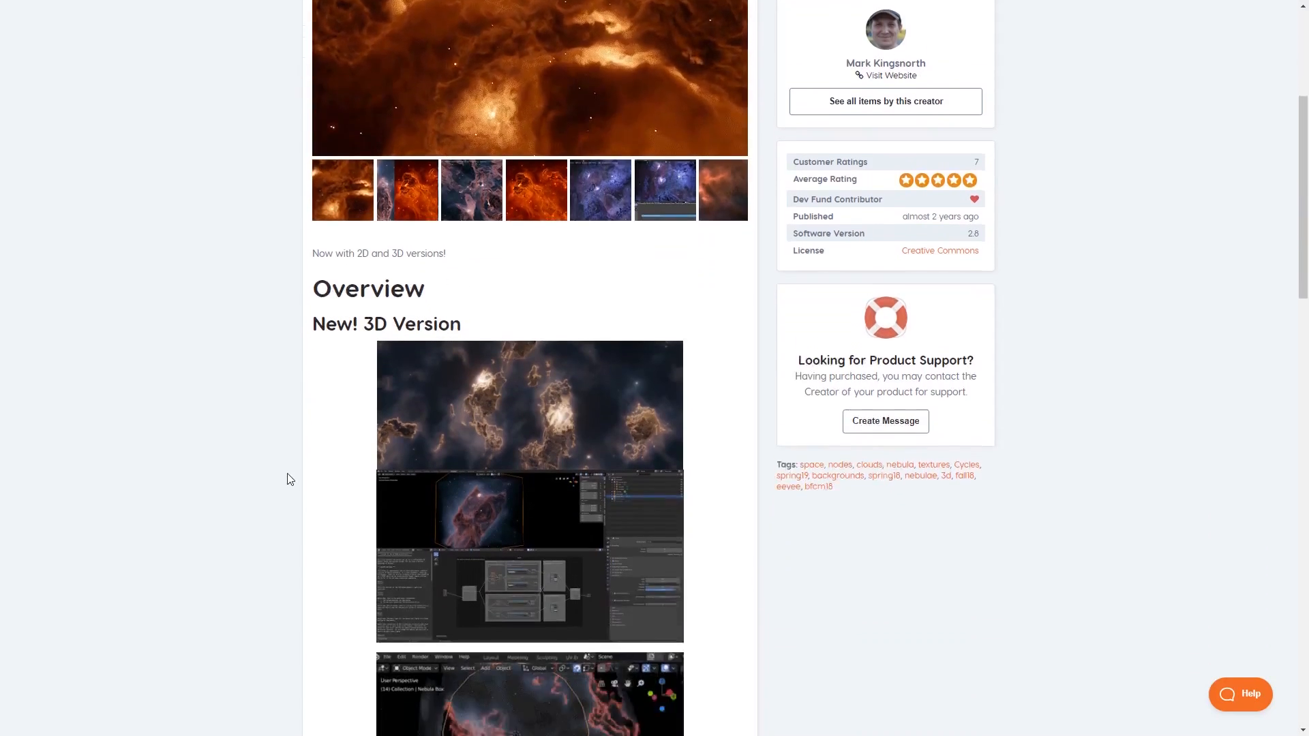
scroll("down", 3)
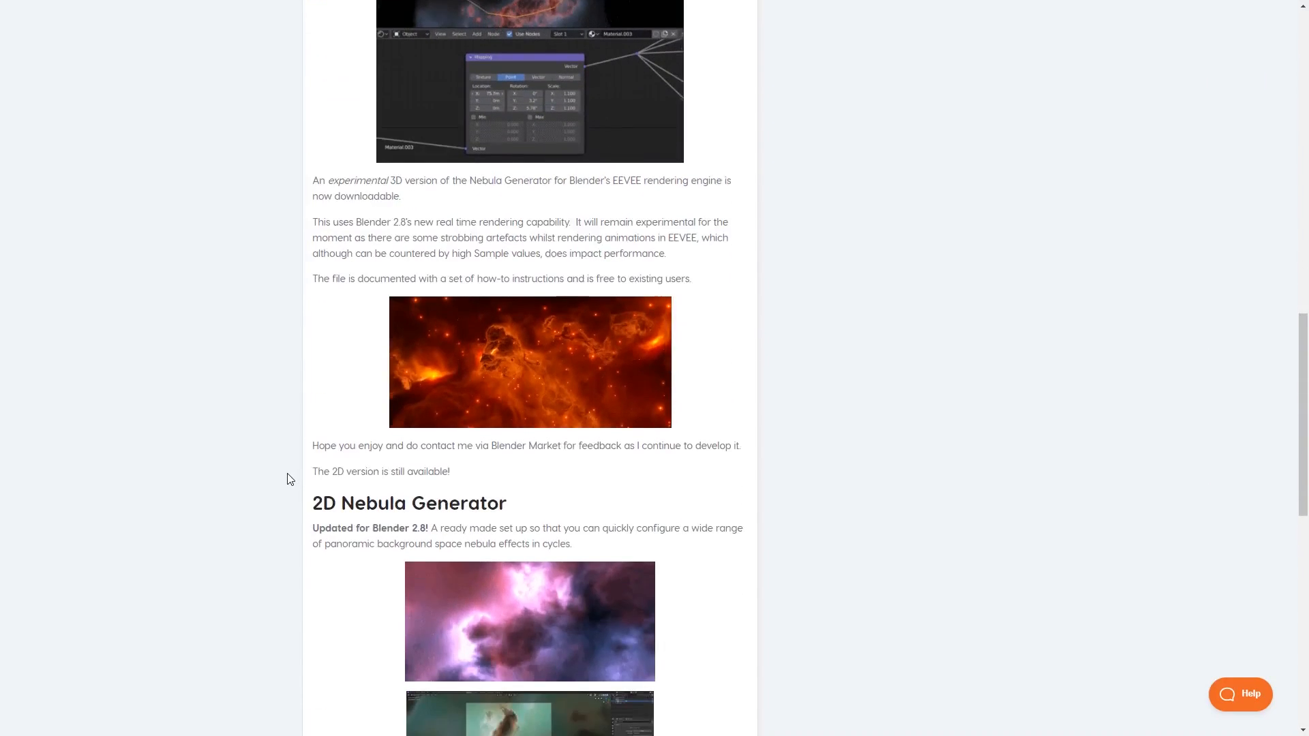
scroll("down", 3)
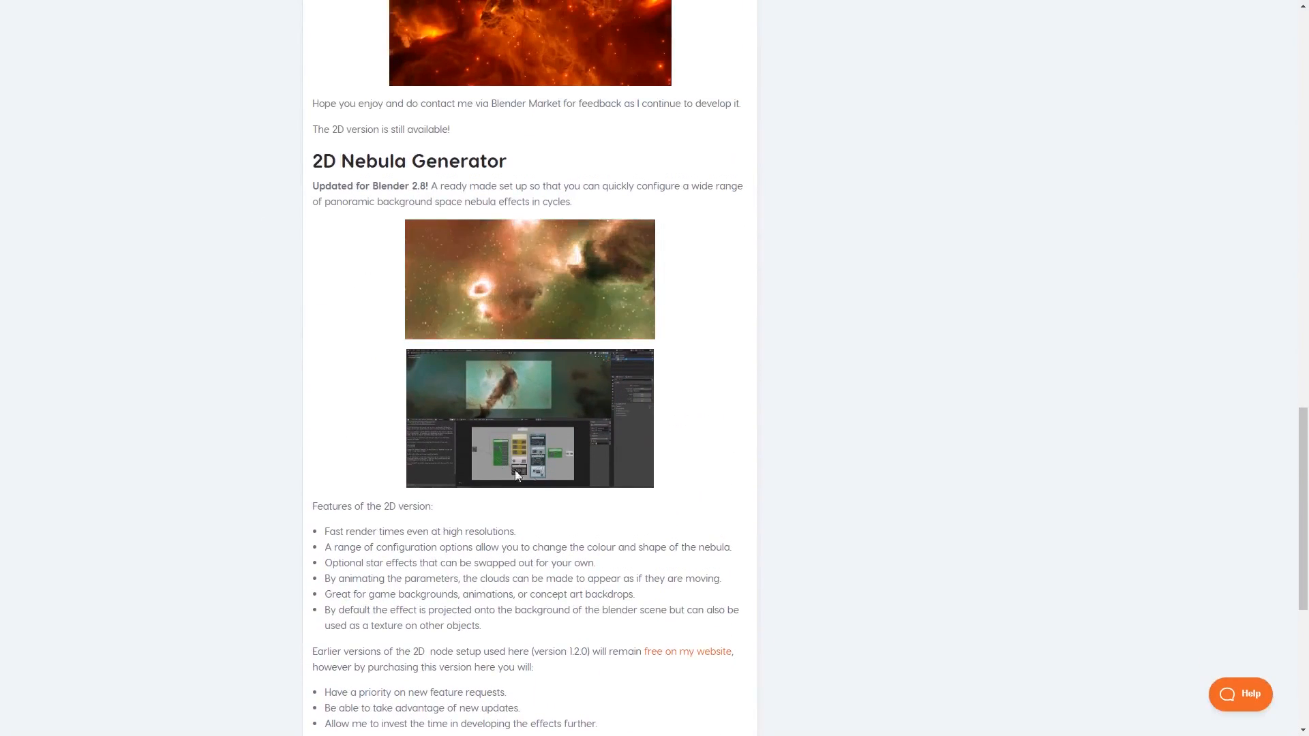
scroll("up", 3)
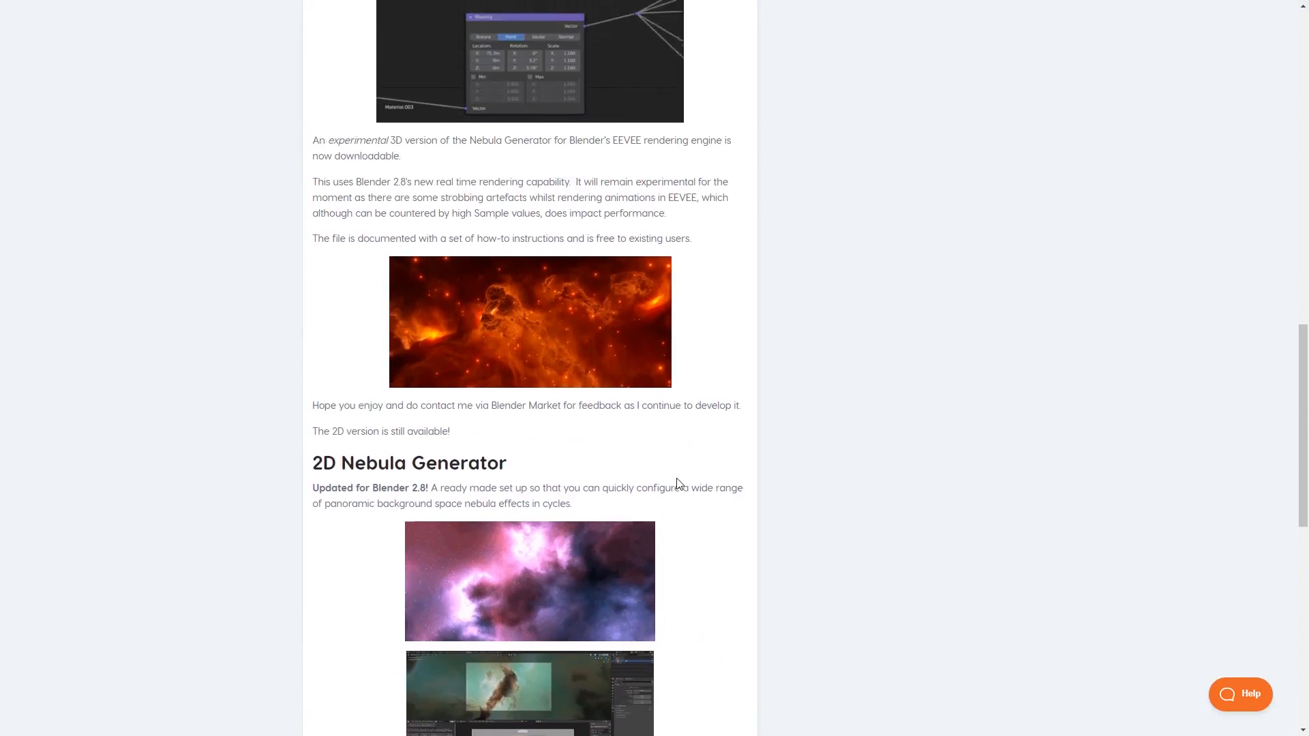
scroll("up", 3)
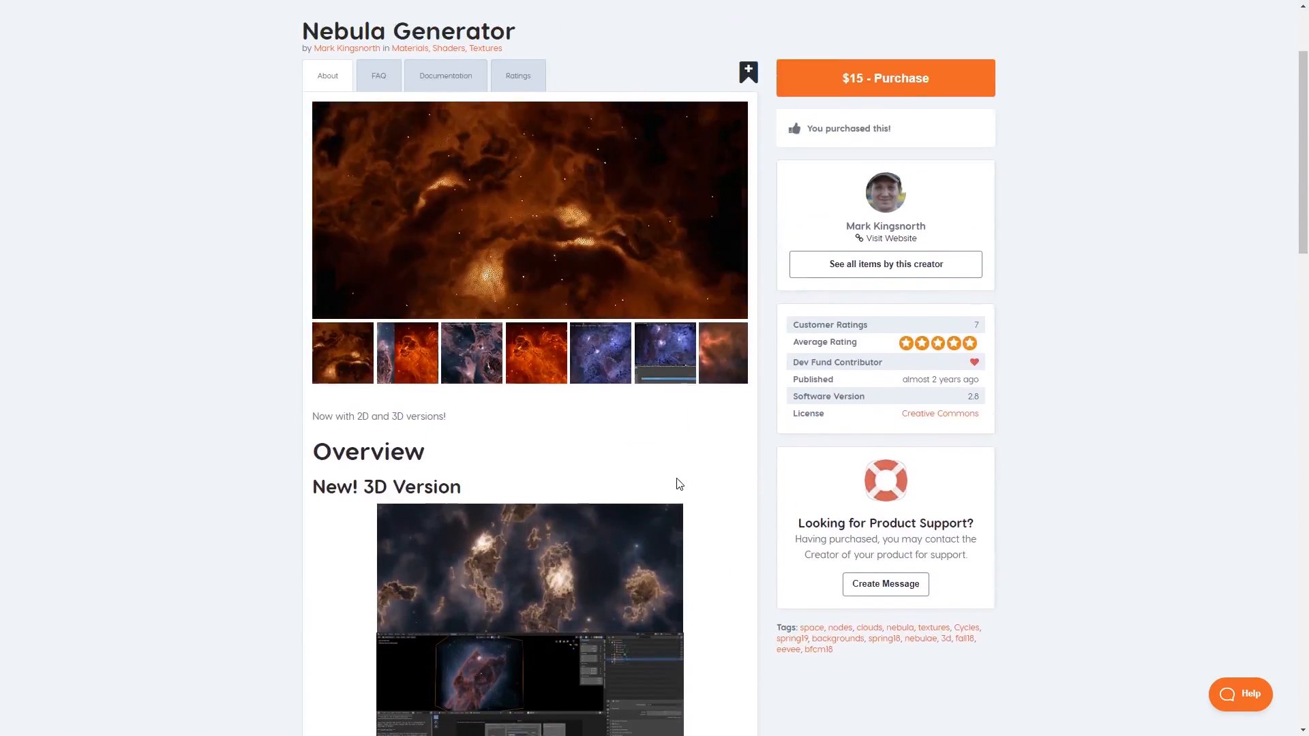
scroll("up", 3)
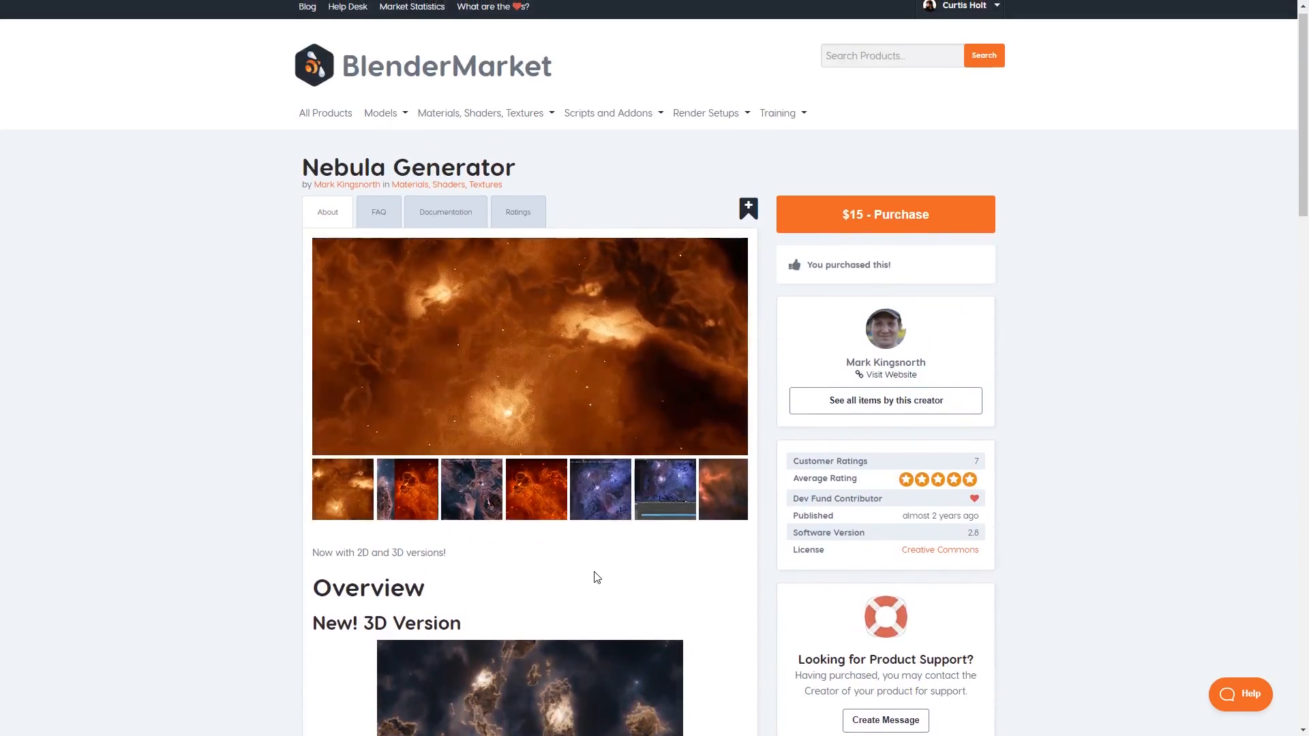
scroll("up", 3)
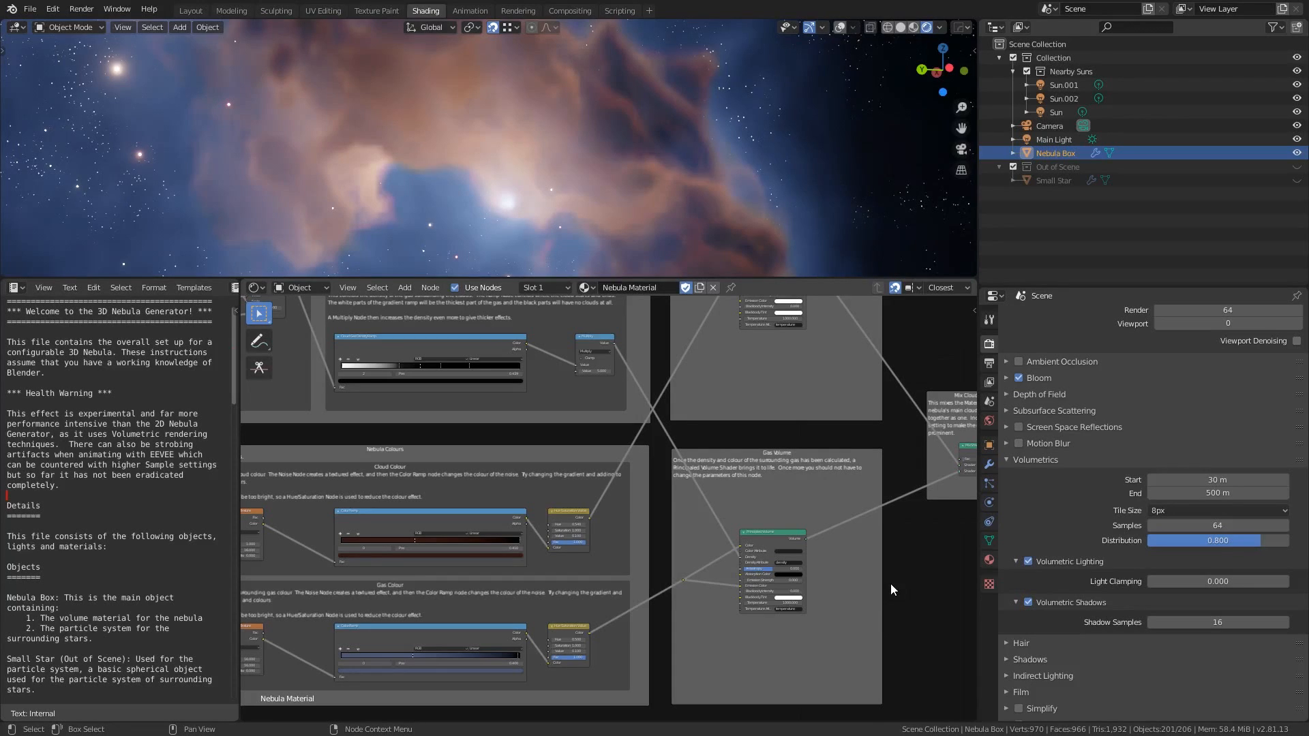
mouse_move(720, 274)
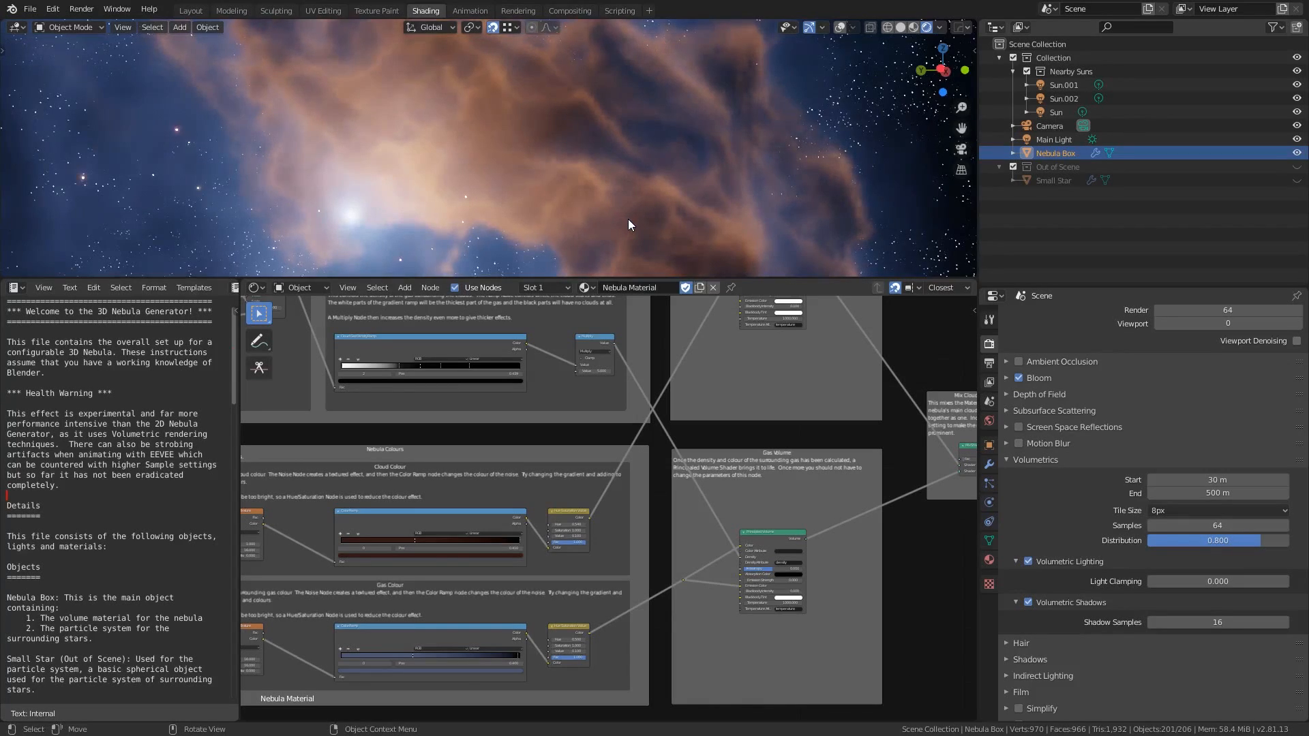
mouse_move(1125, 417)
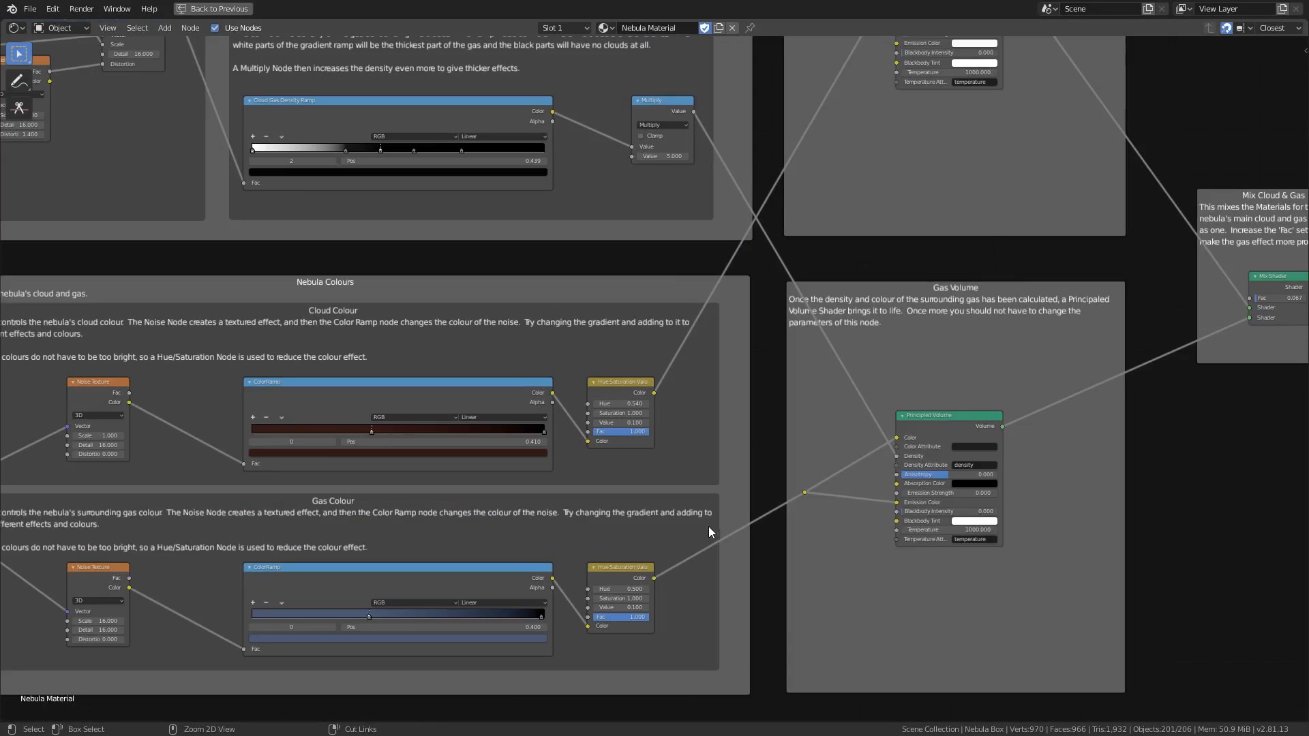
- View the Mix Cloud & Gas result at factor 0.083 and restore the Shading workspace
scroll("down", 3)
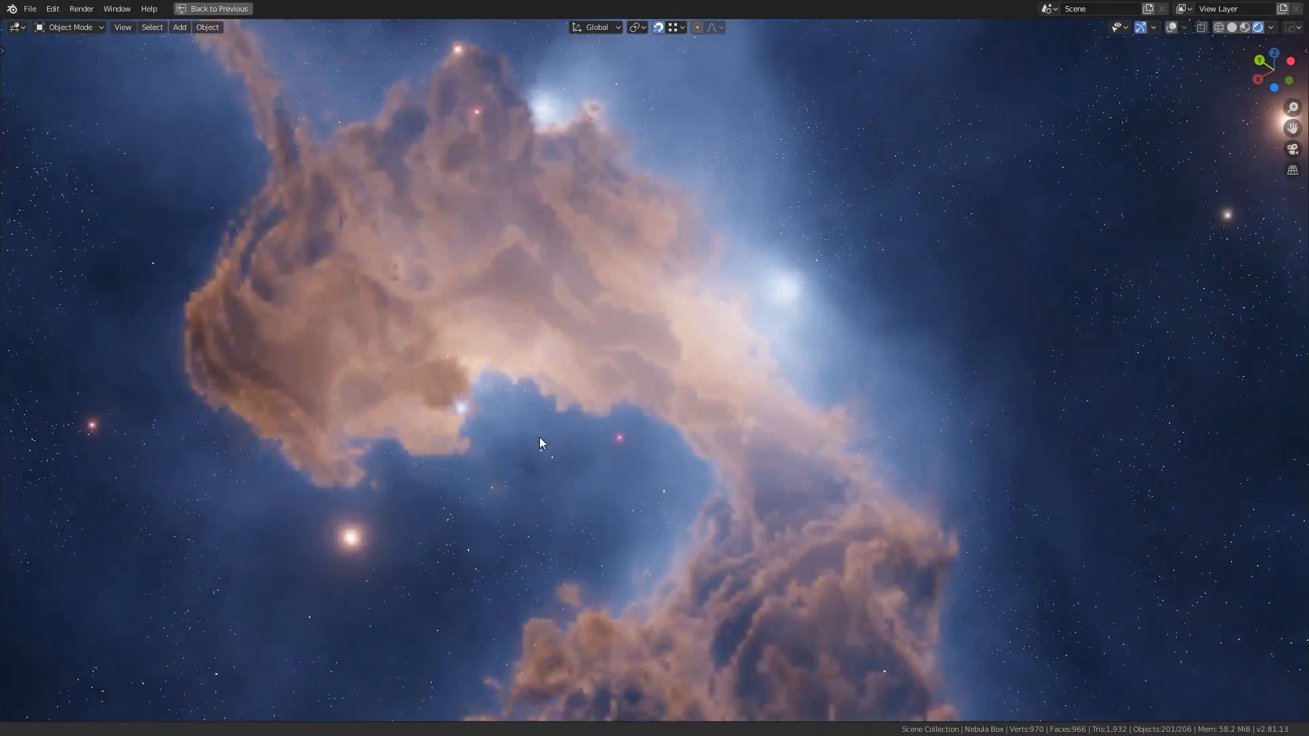
left_click(426, 10)
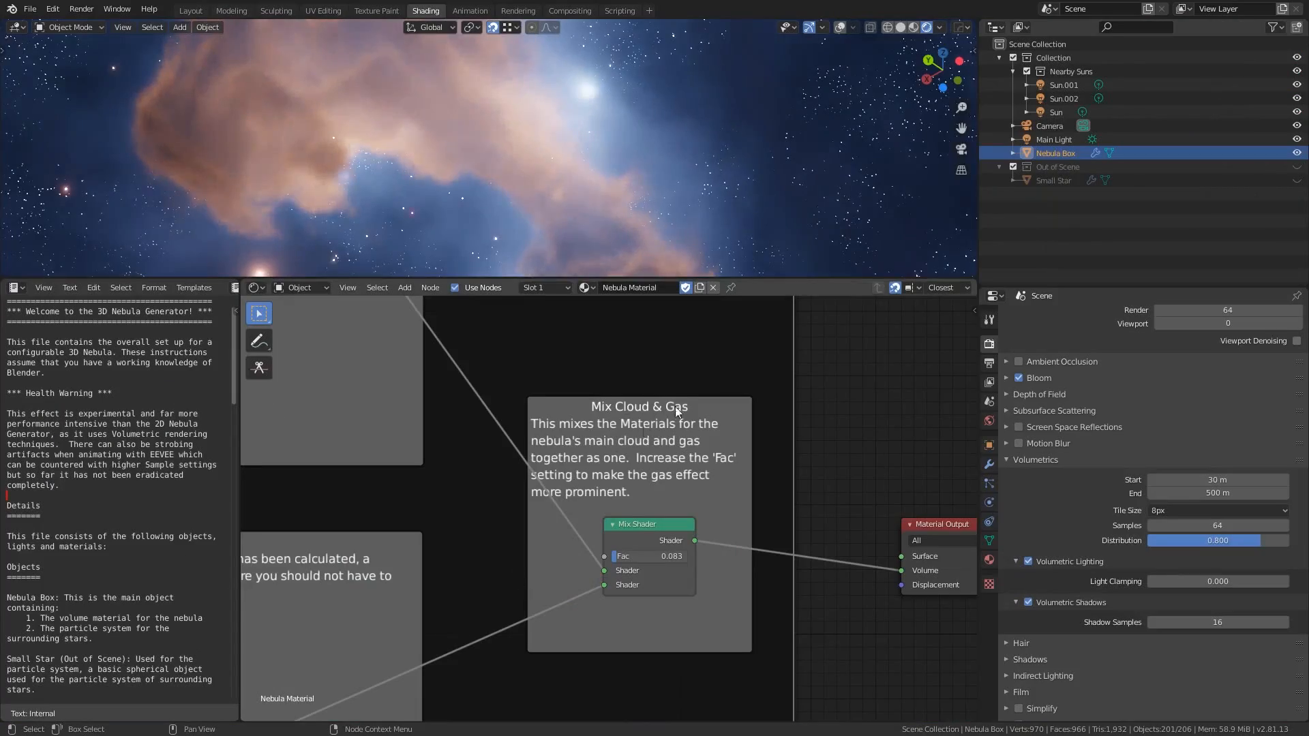
scroll("down", 3)
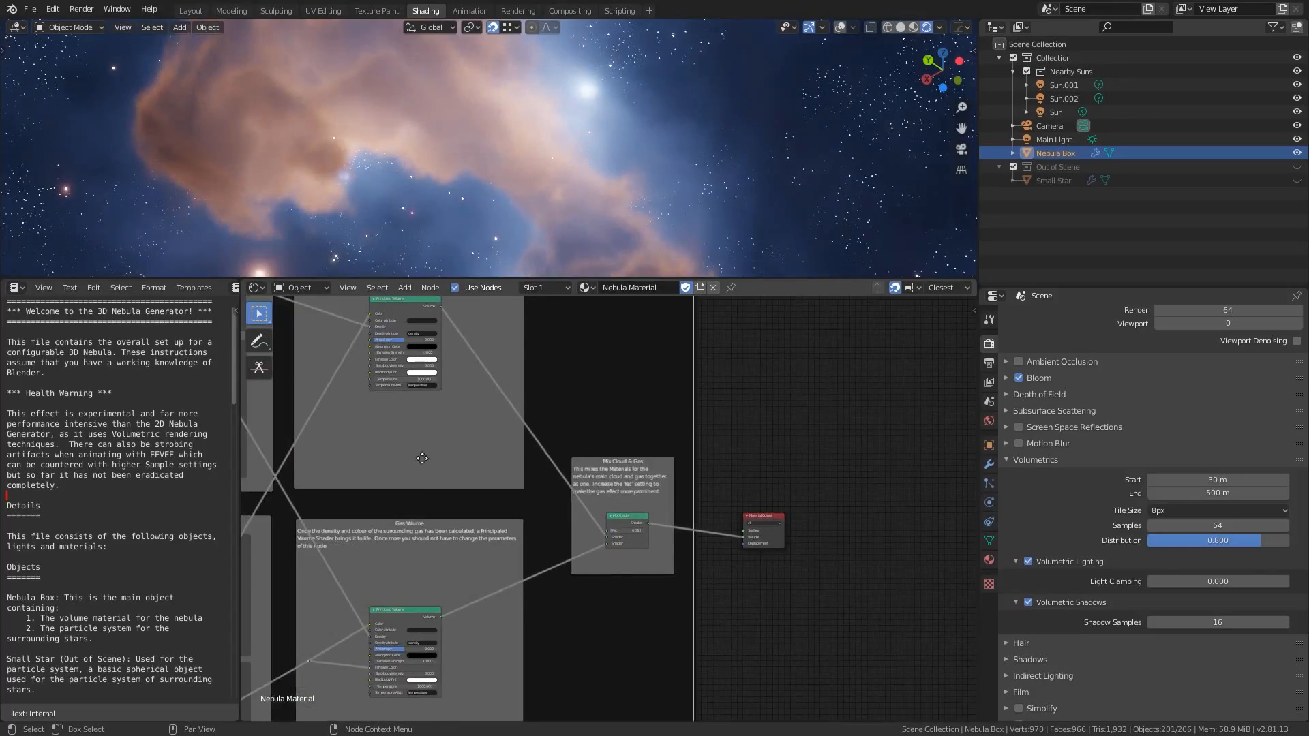